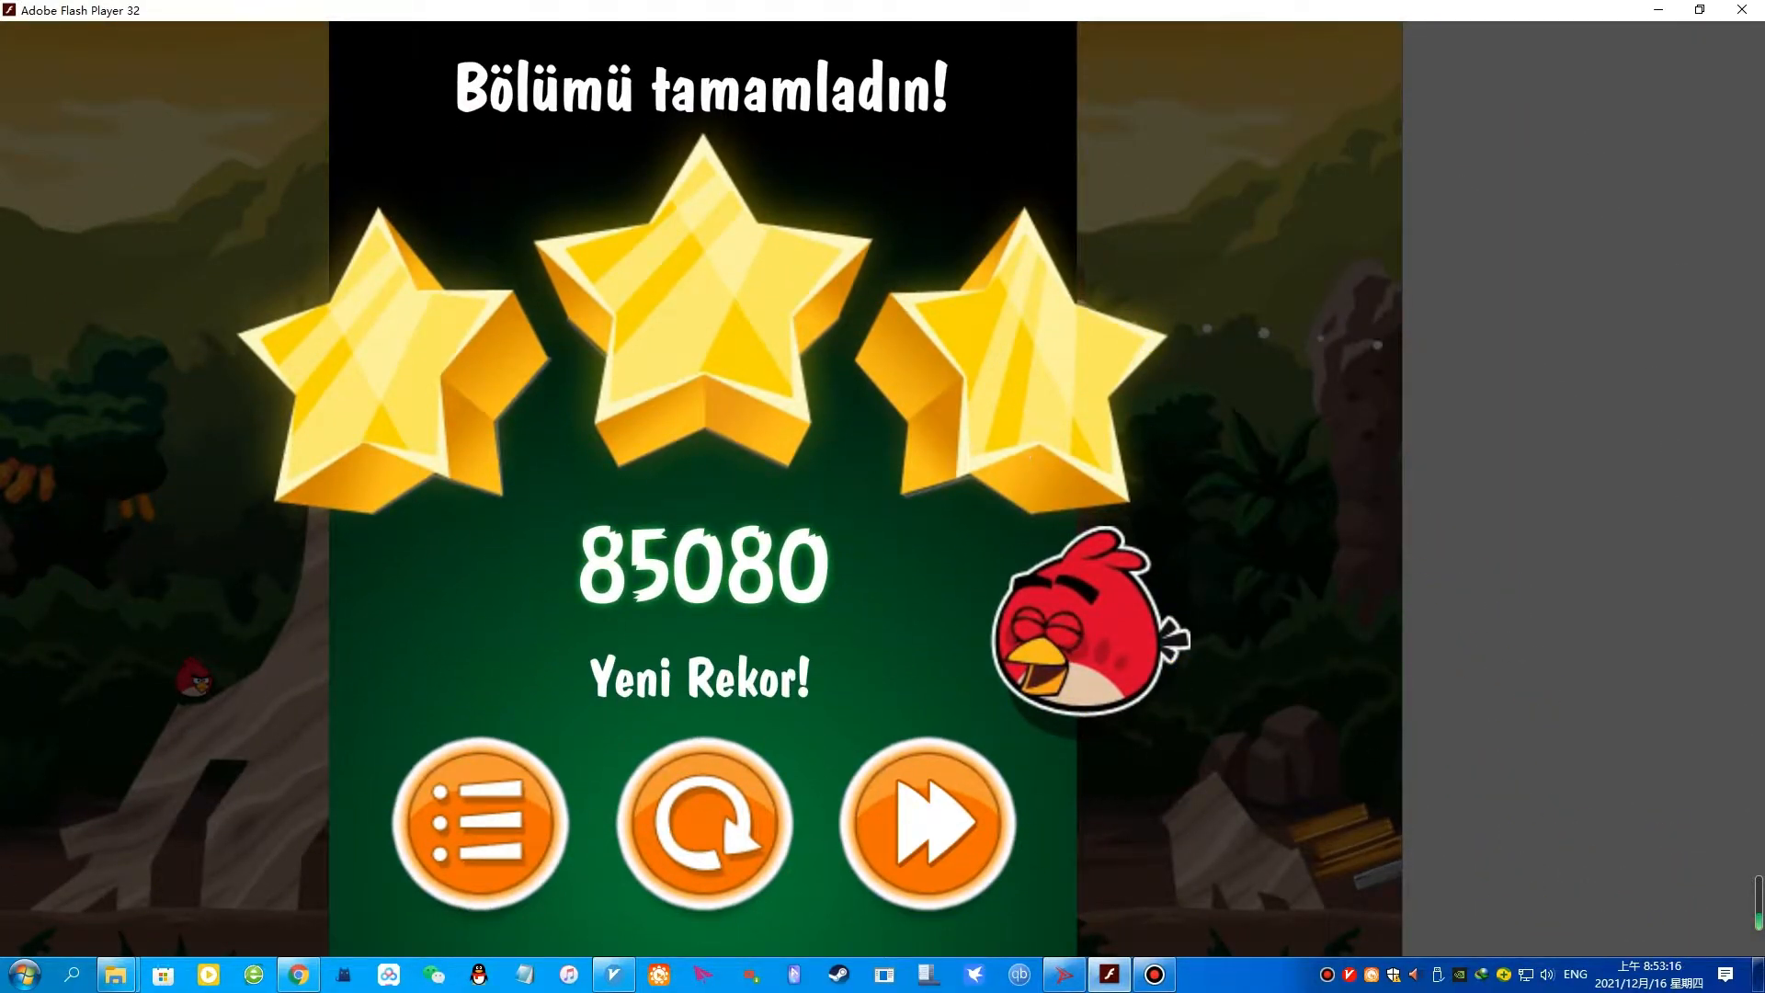
Continue to the next level and clear the night-sky level for three stars and a 81510 record
left_click(482, 828)
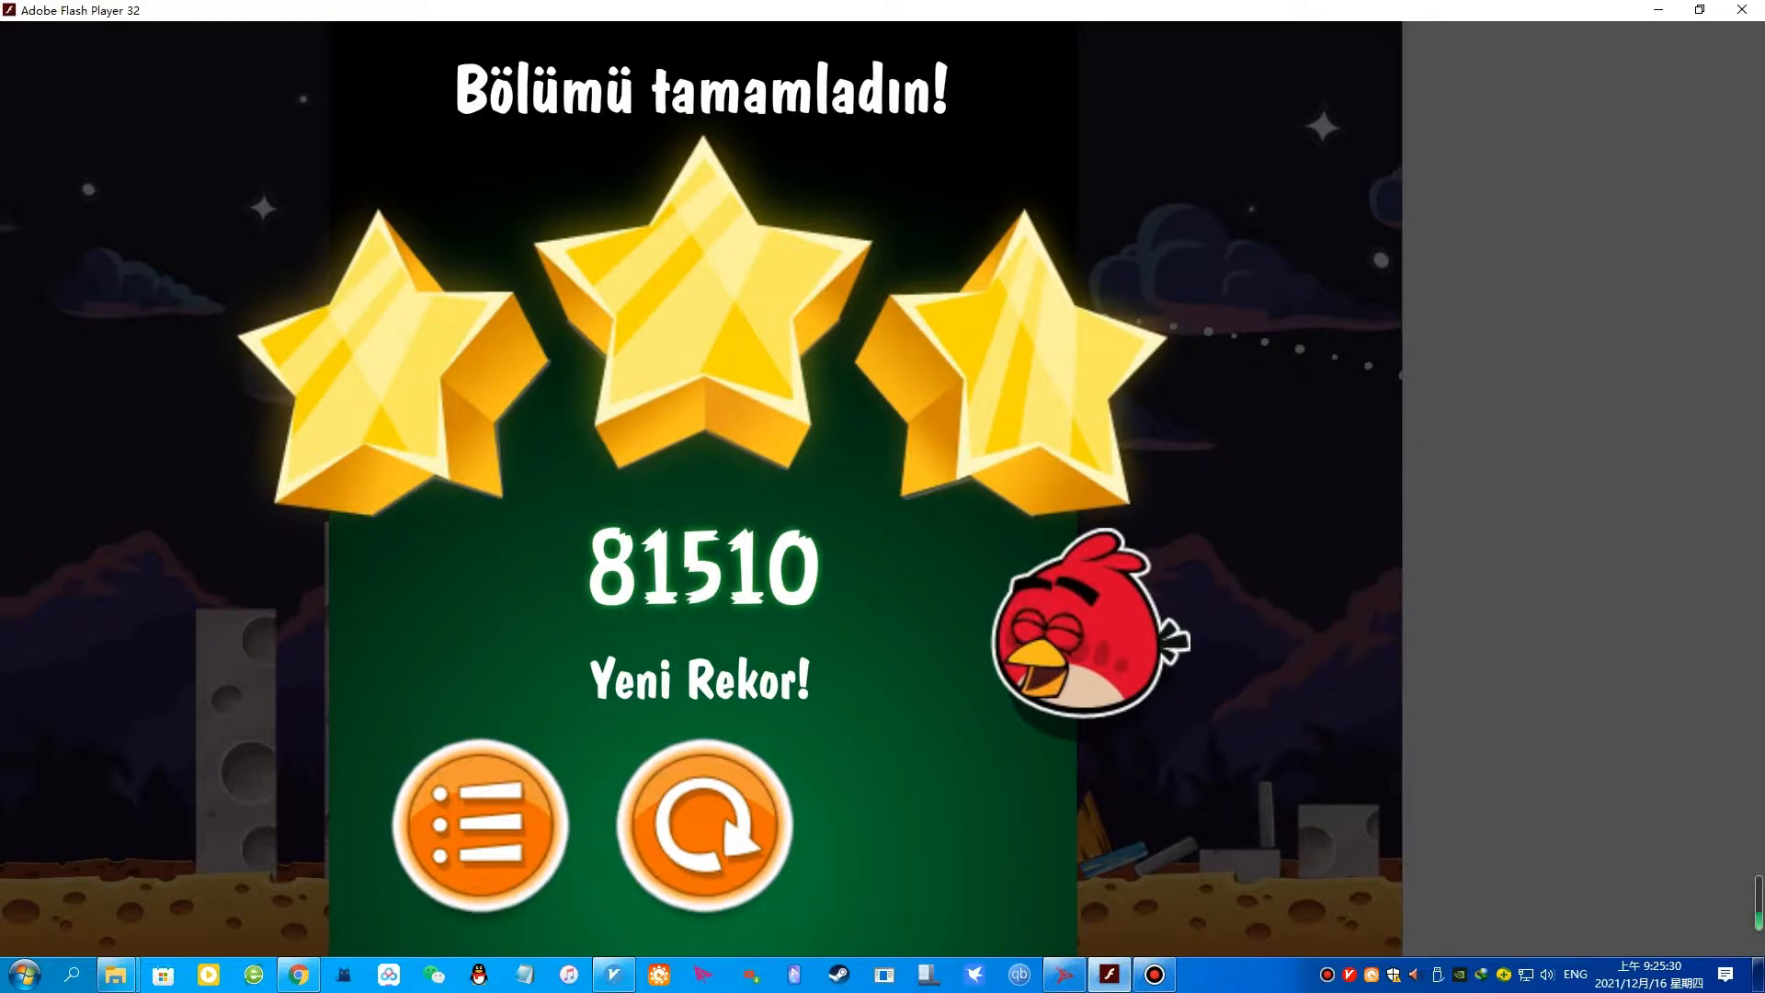
Leave the results, skip through the comic panels, and play the jungle level until the Golden Paw appears
left_click(480, 825)
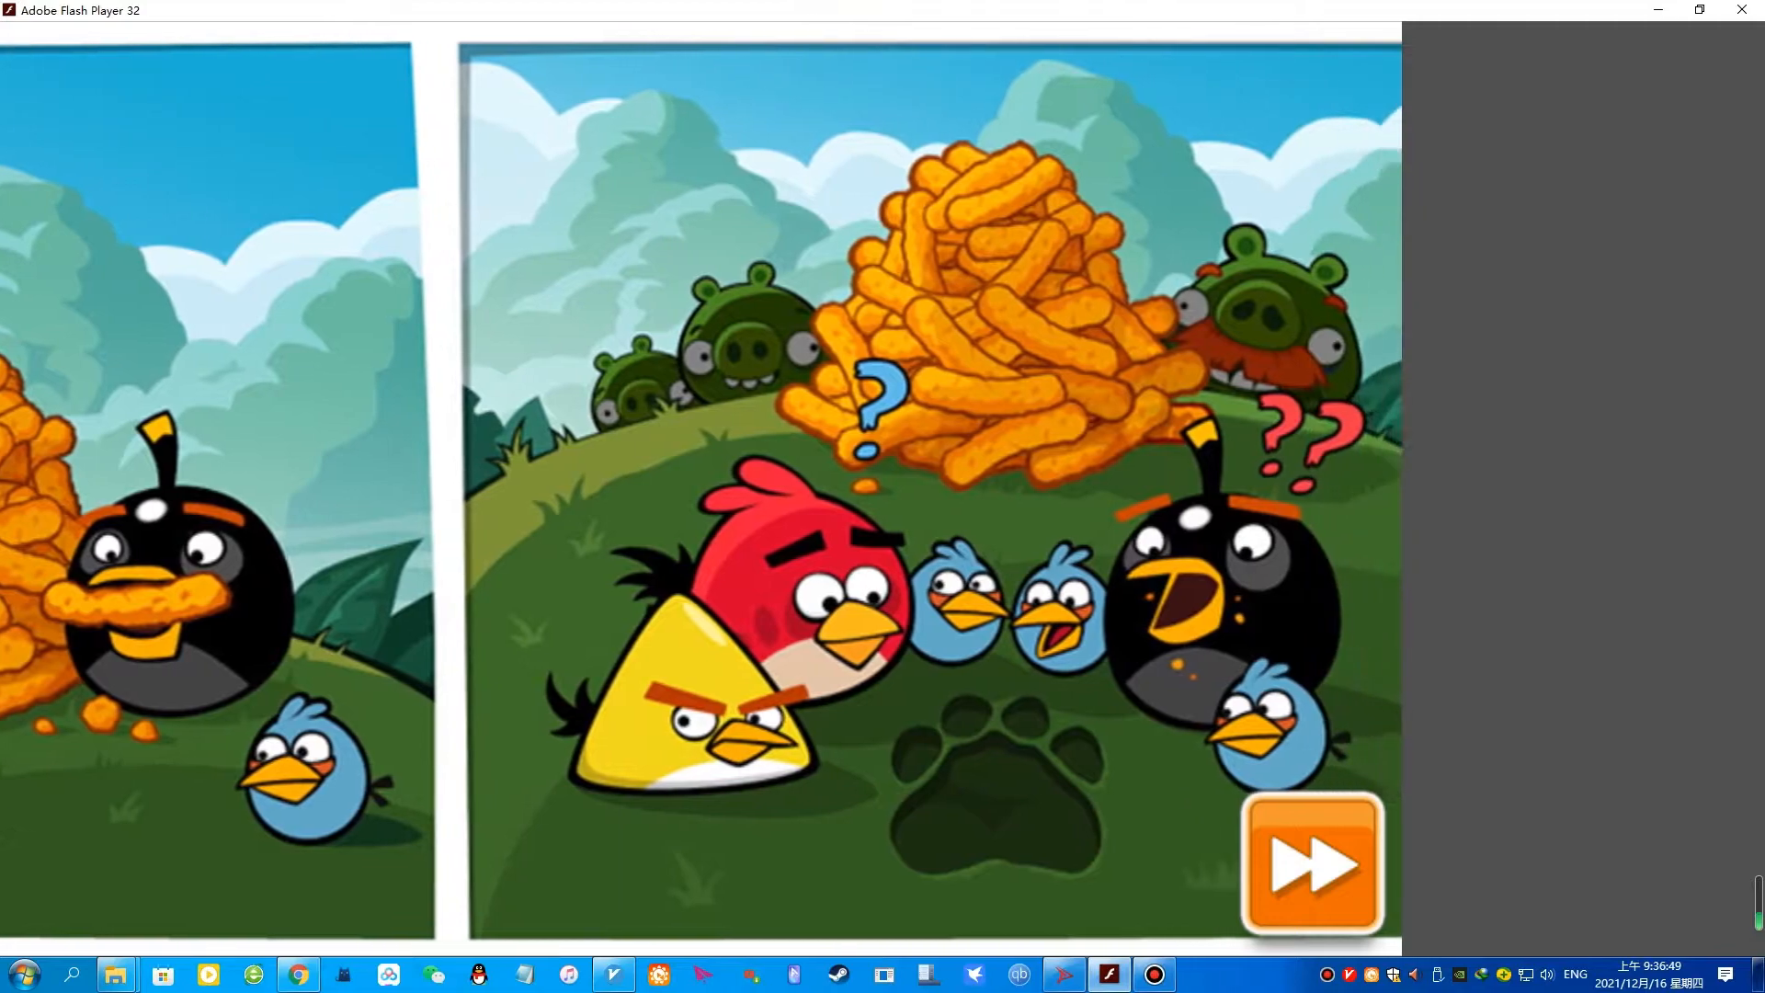
left_click(1310, 864)
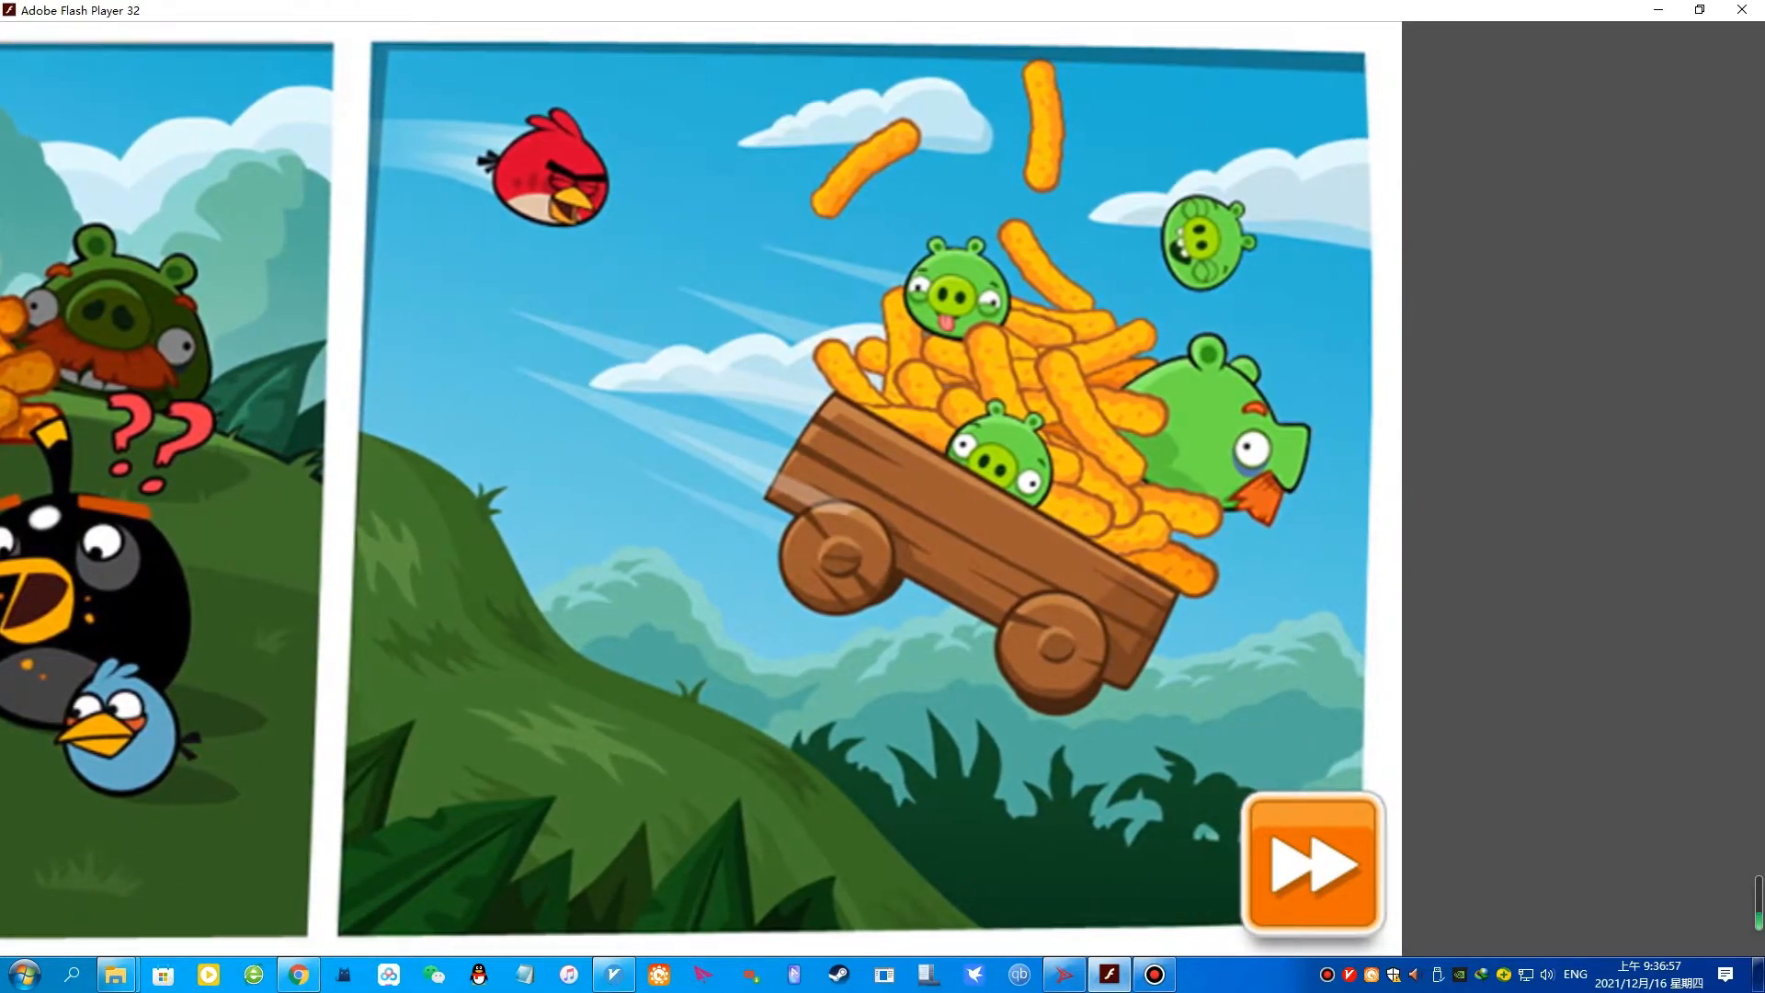
left_click(1309, 864)
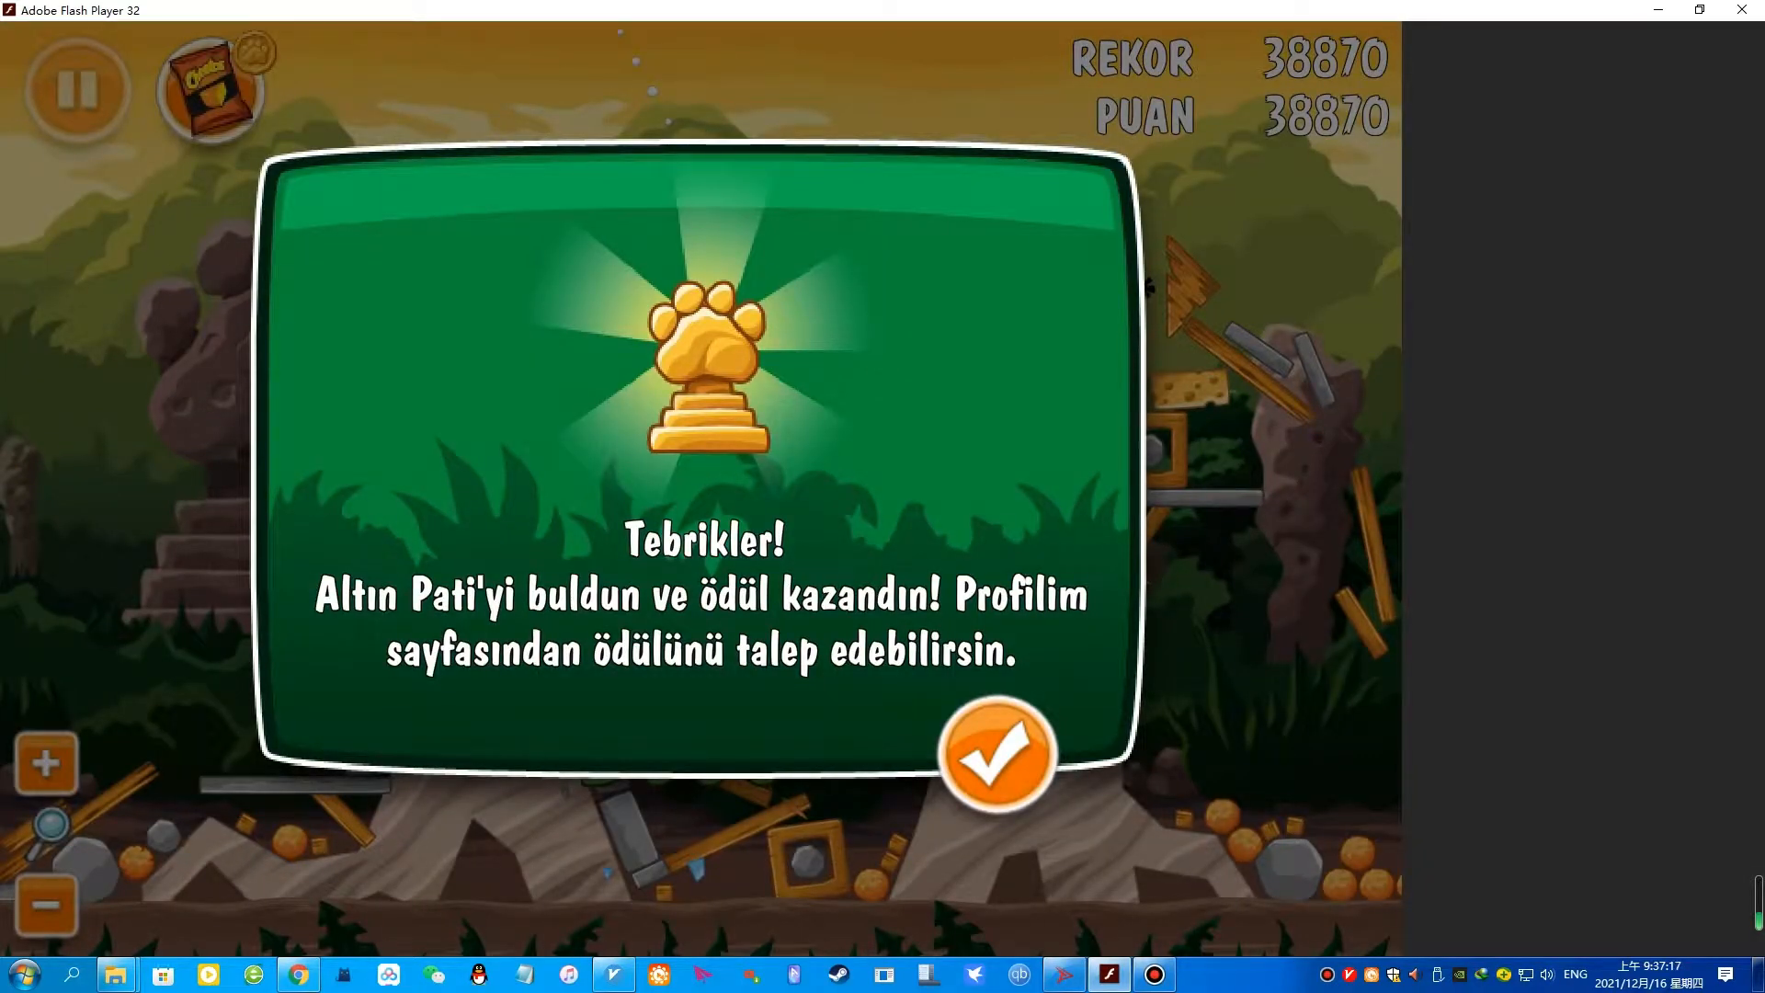
Dismiss the Golden Paw message, finish the level with a 85950 record, and go back to level select
left_click(995, 754)
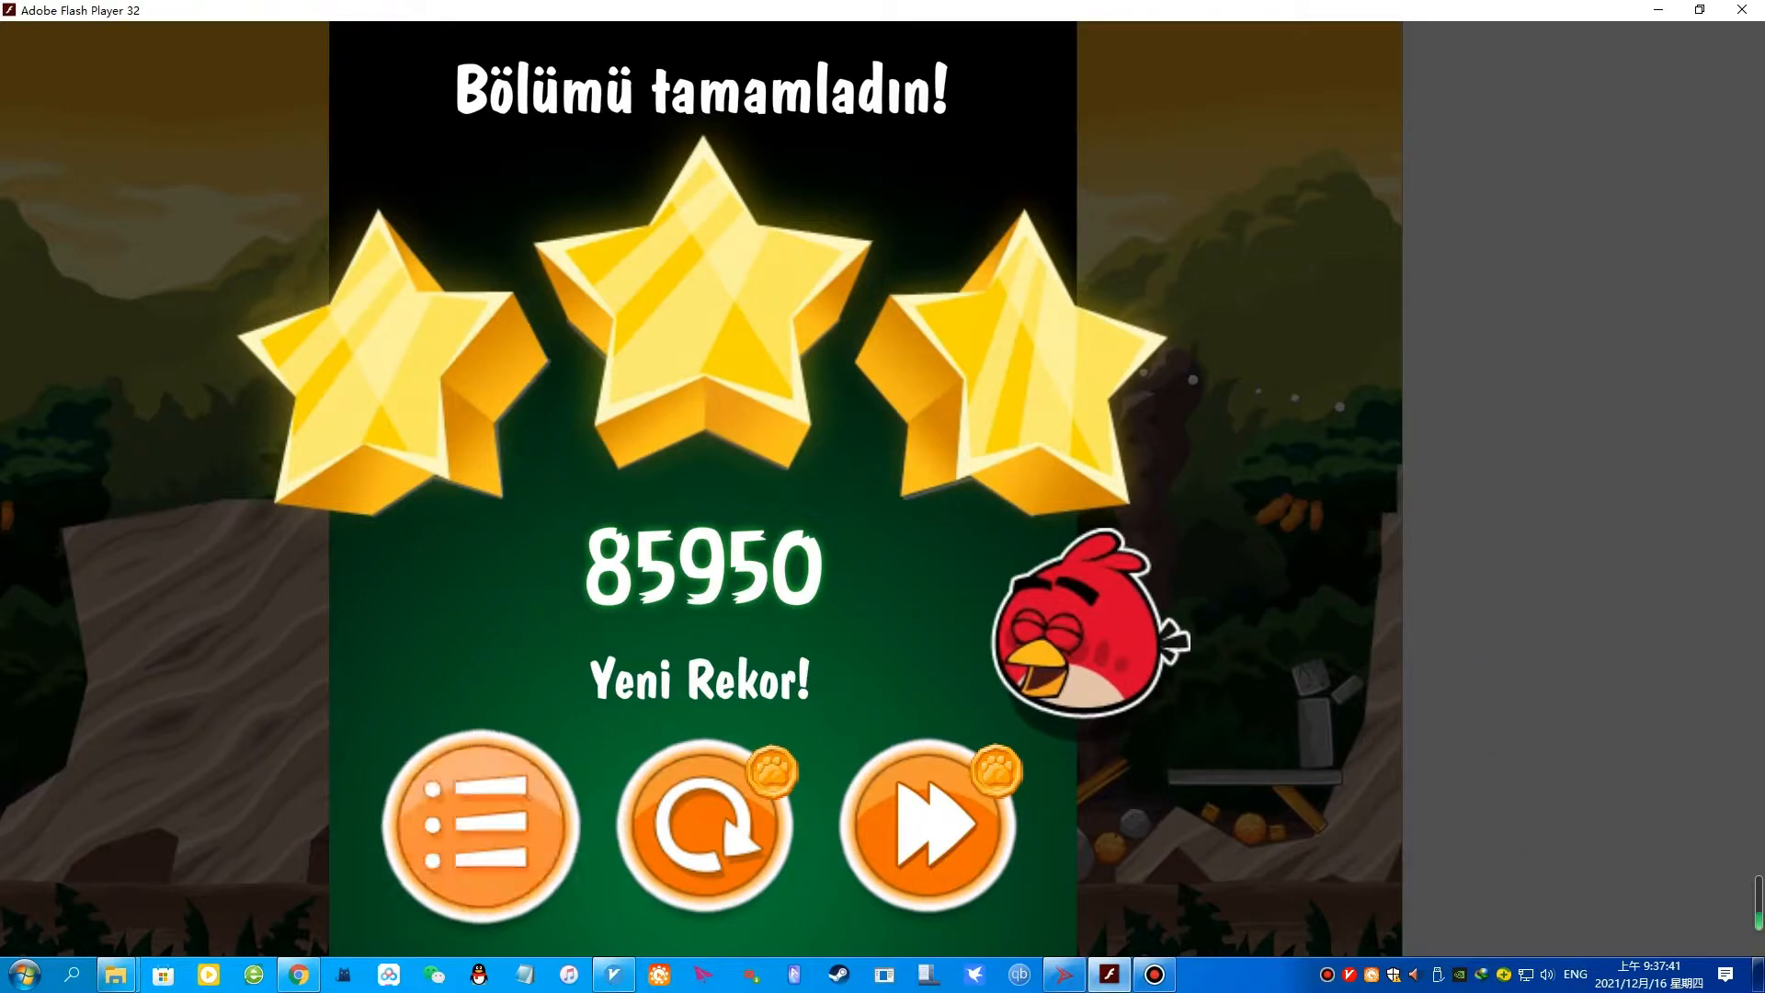
left_click(482, 824)
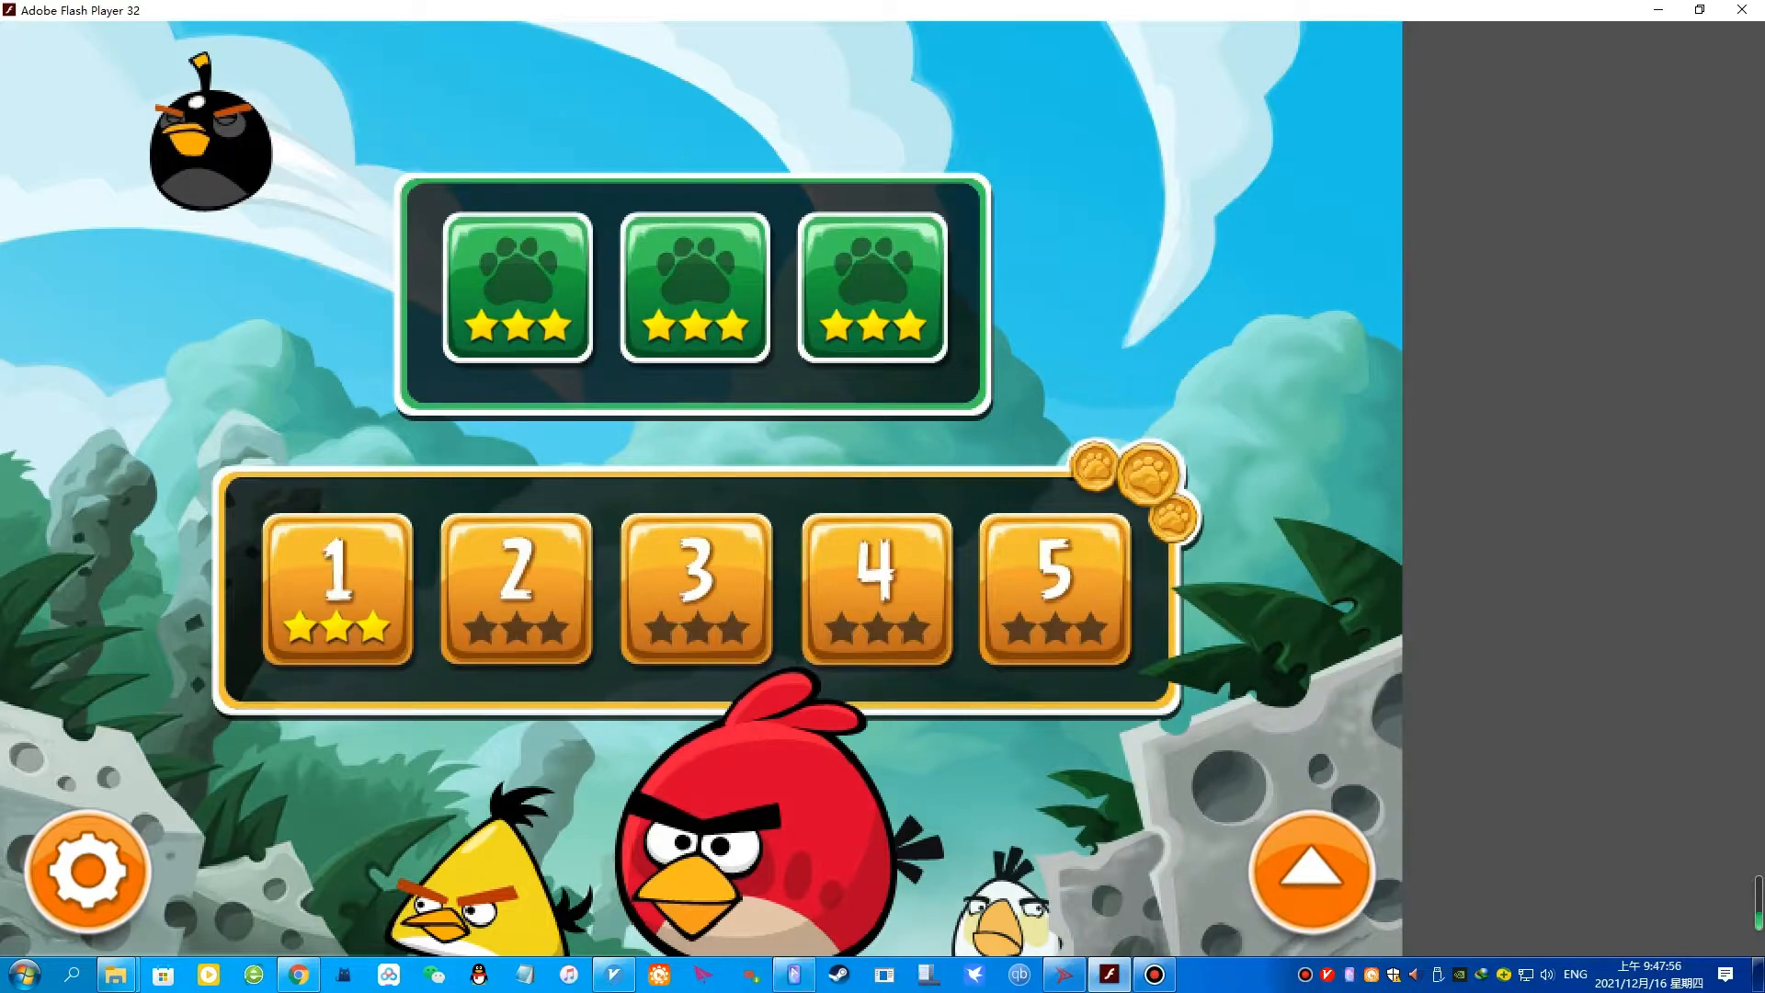
Start the next level, dismiss the Golden Paw message, score a 163260 record, and return to the level list
left_click(338, 590)
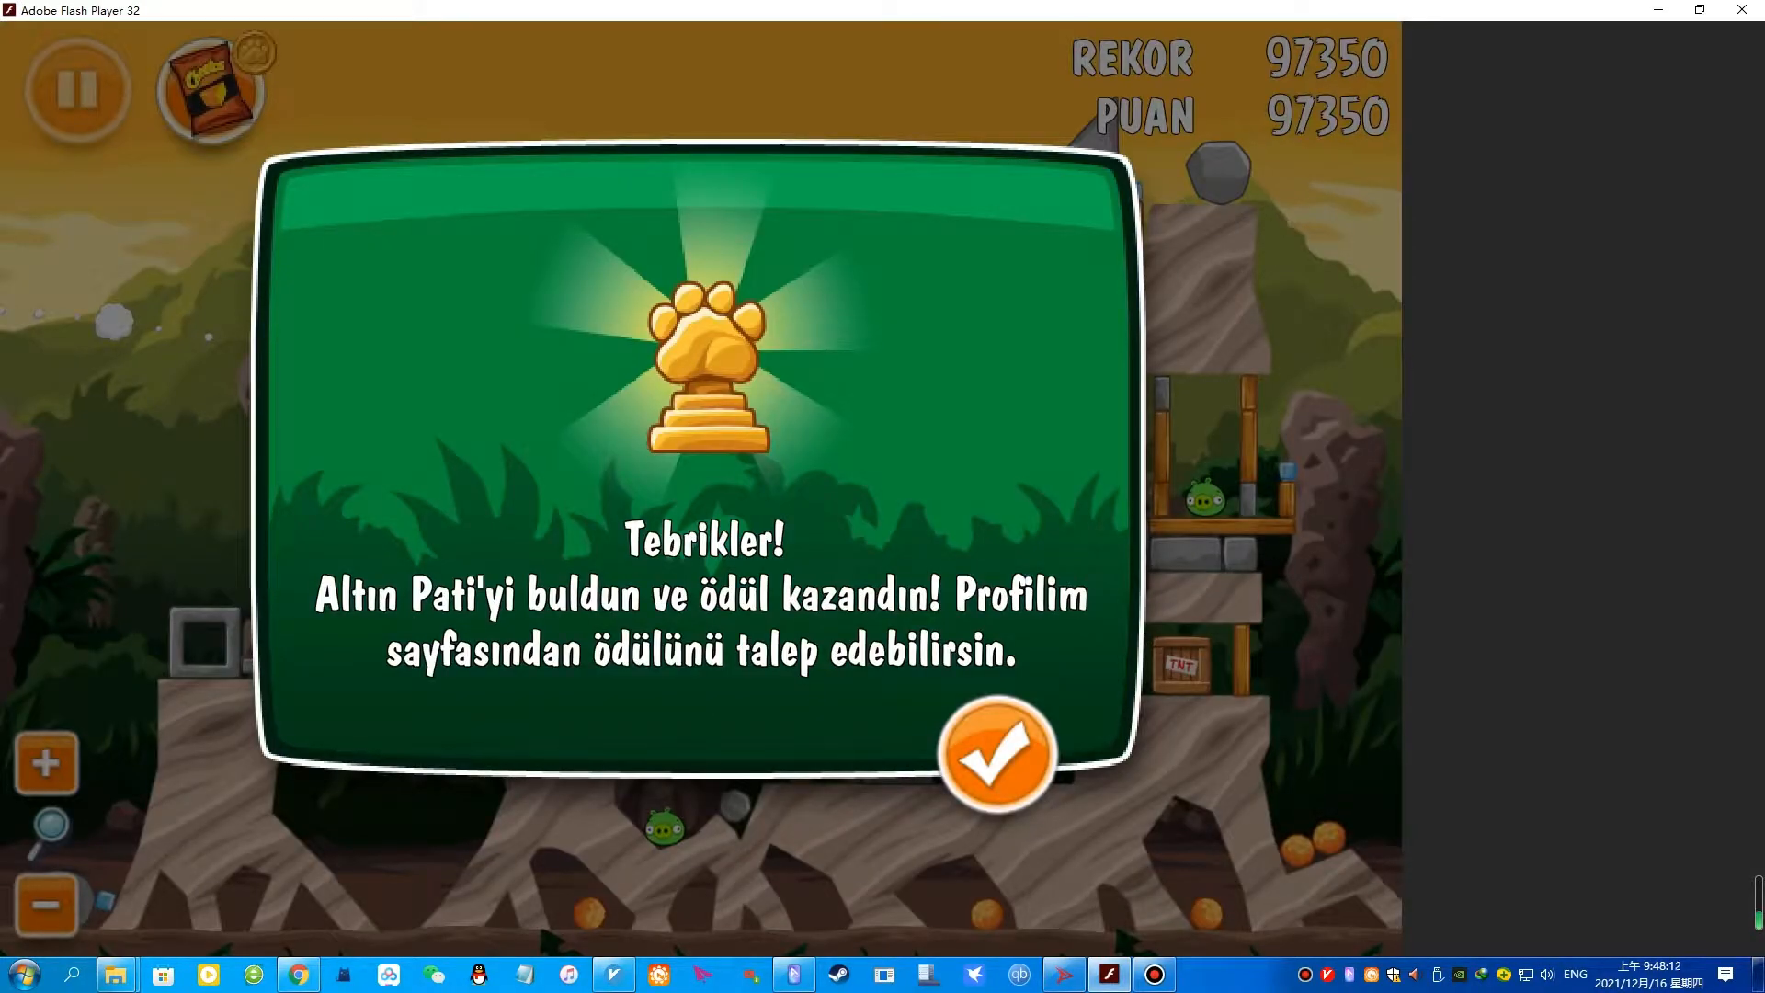
left_click(995, 754)
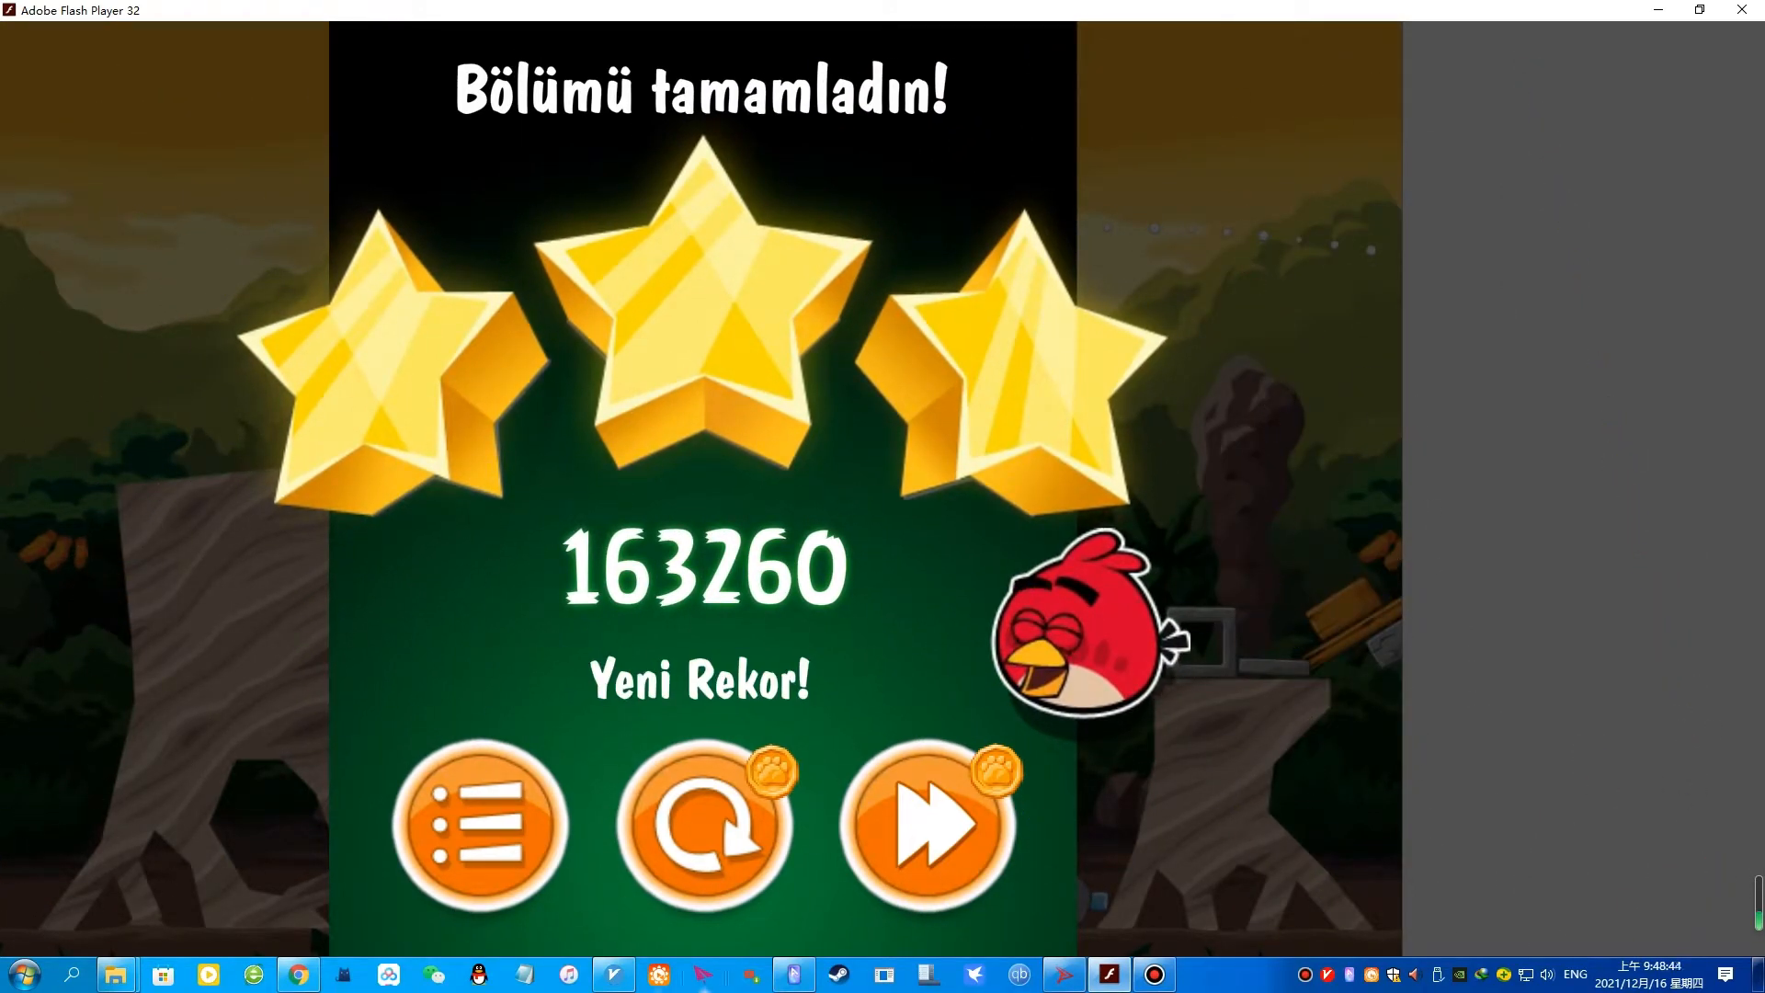
left_click(478, 822)
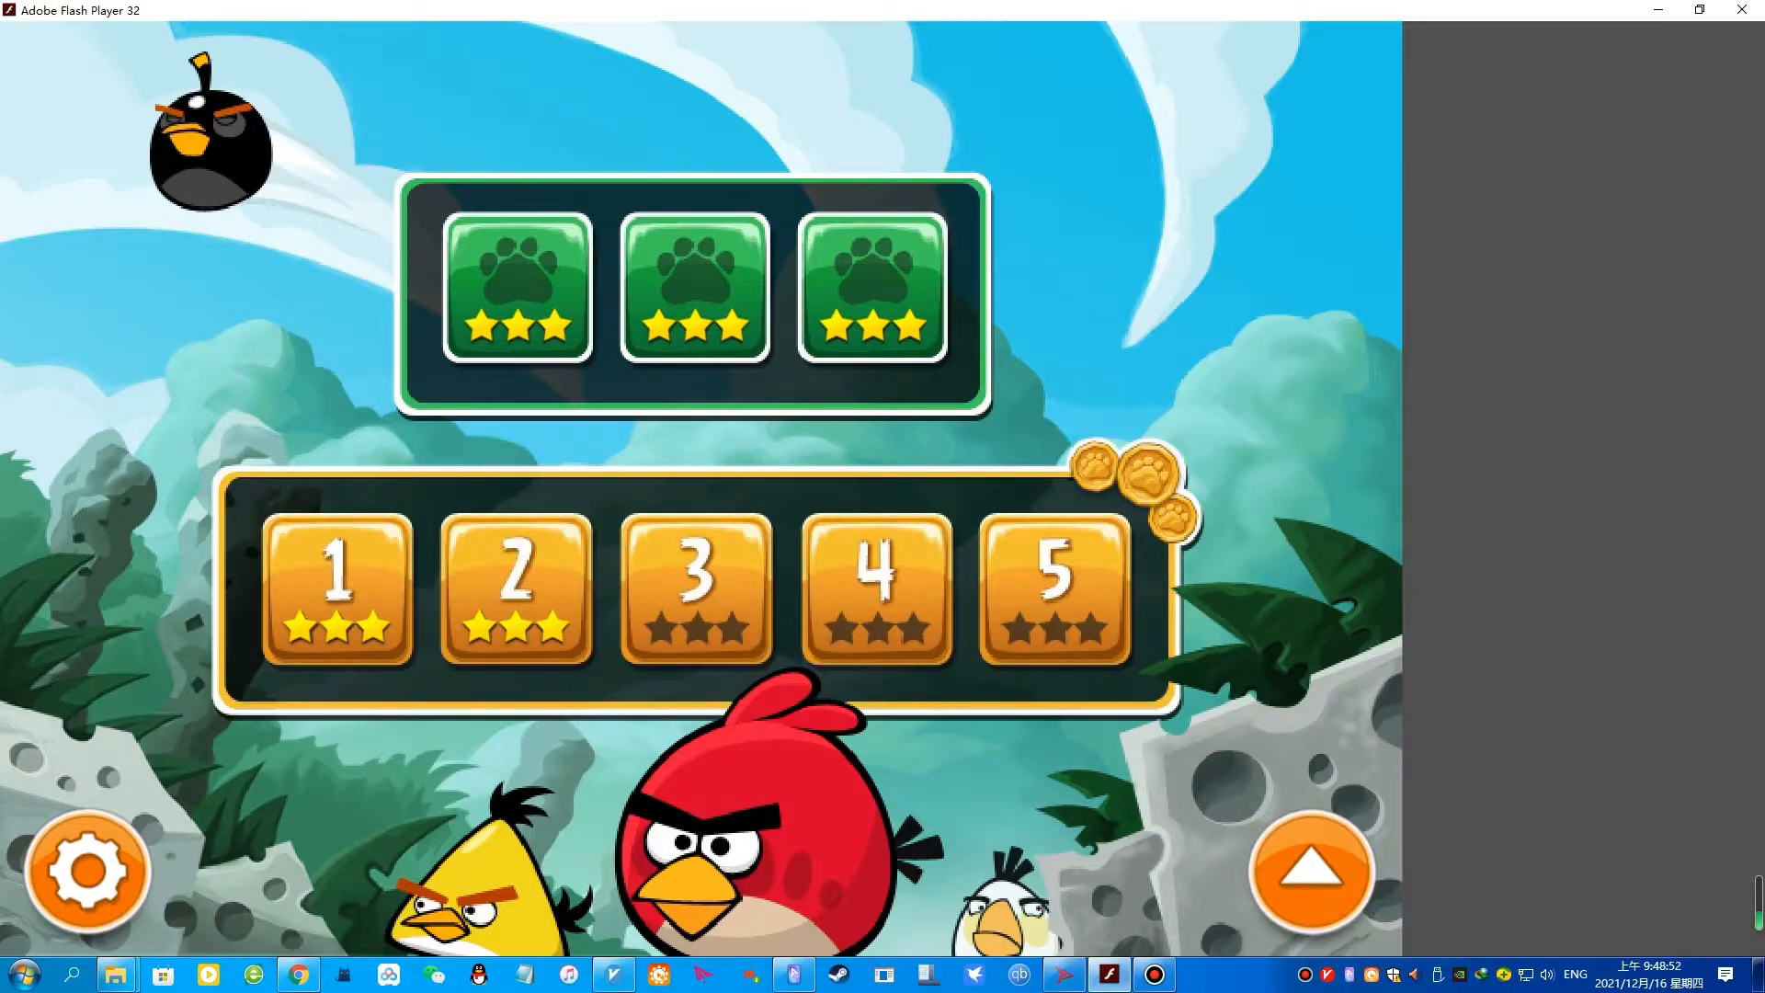
Start level 3, dismiss the Cheetos tutorial, and destroy all pigs for three stars and a 95190 record
left_click(695, 590)
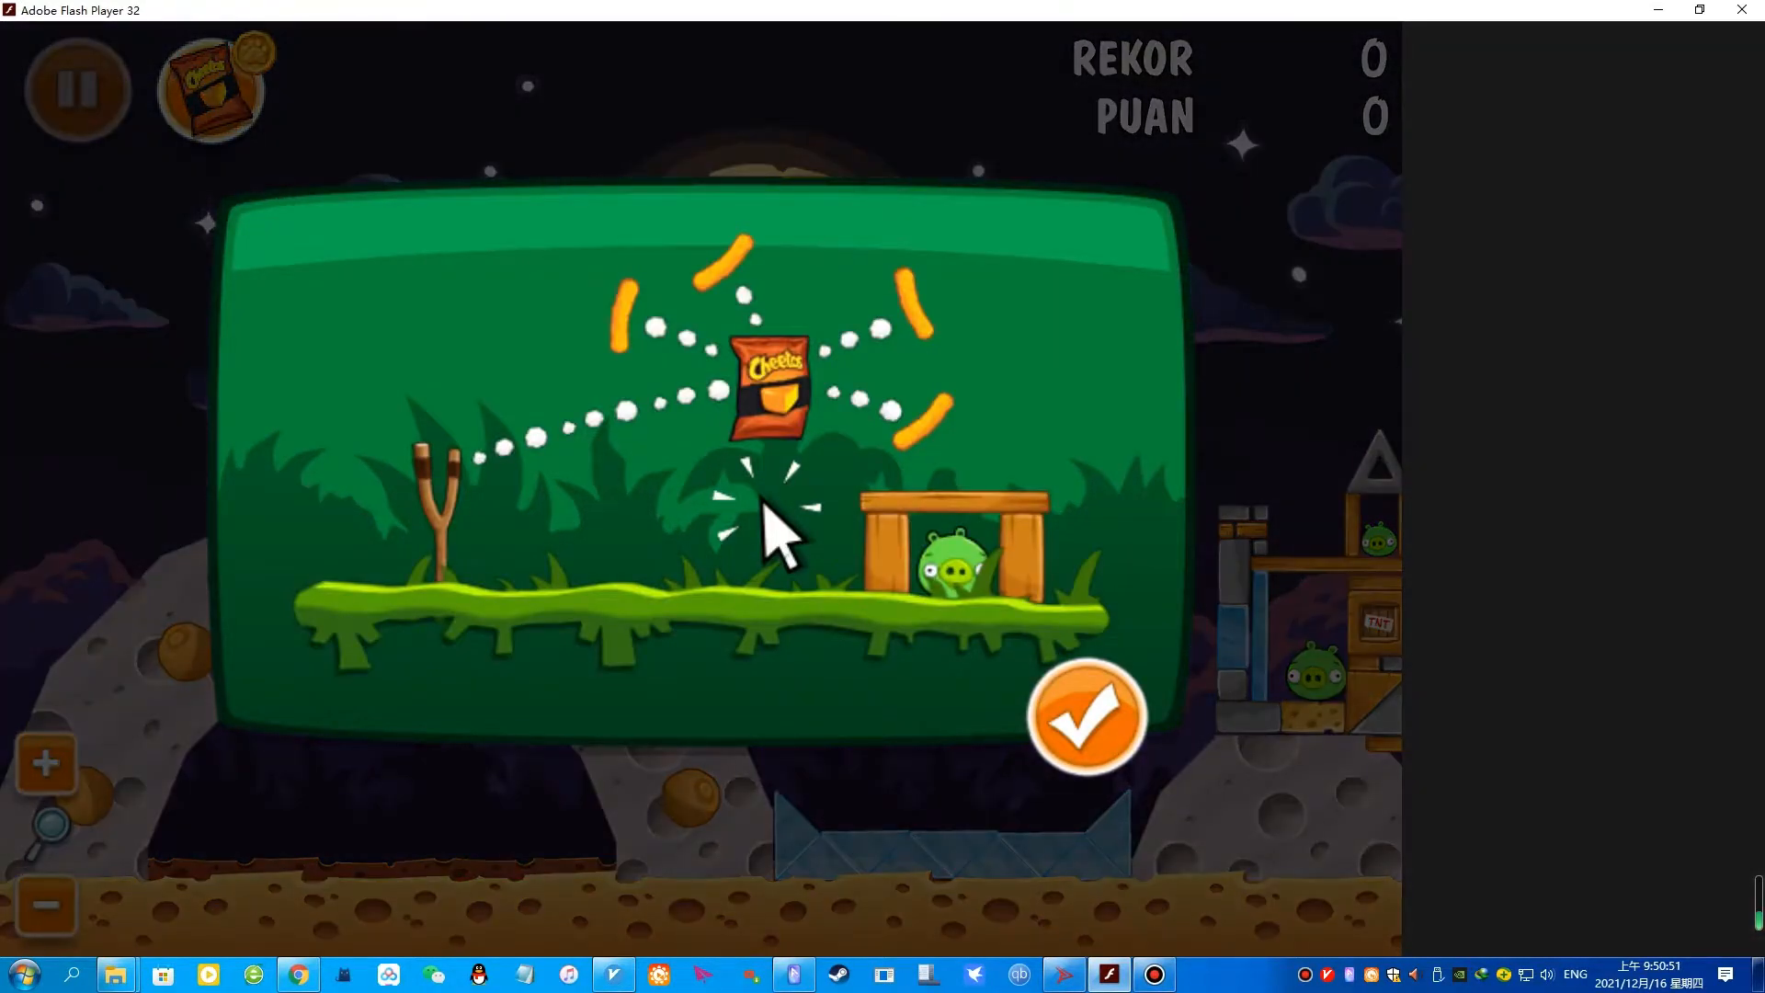
left_click(1085, 720)
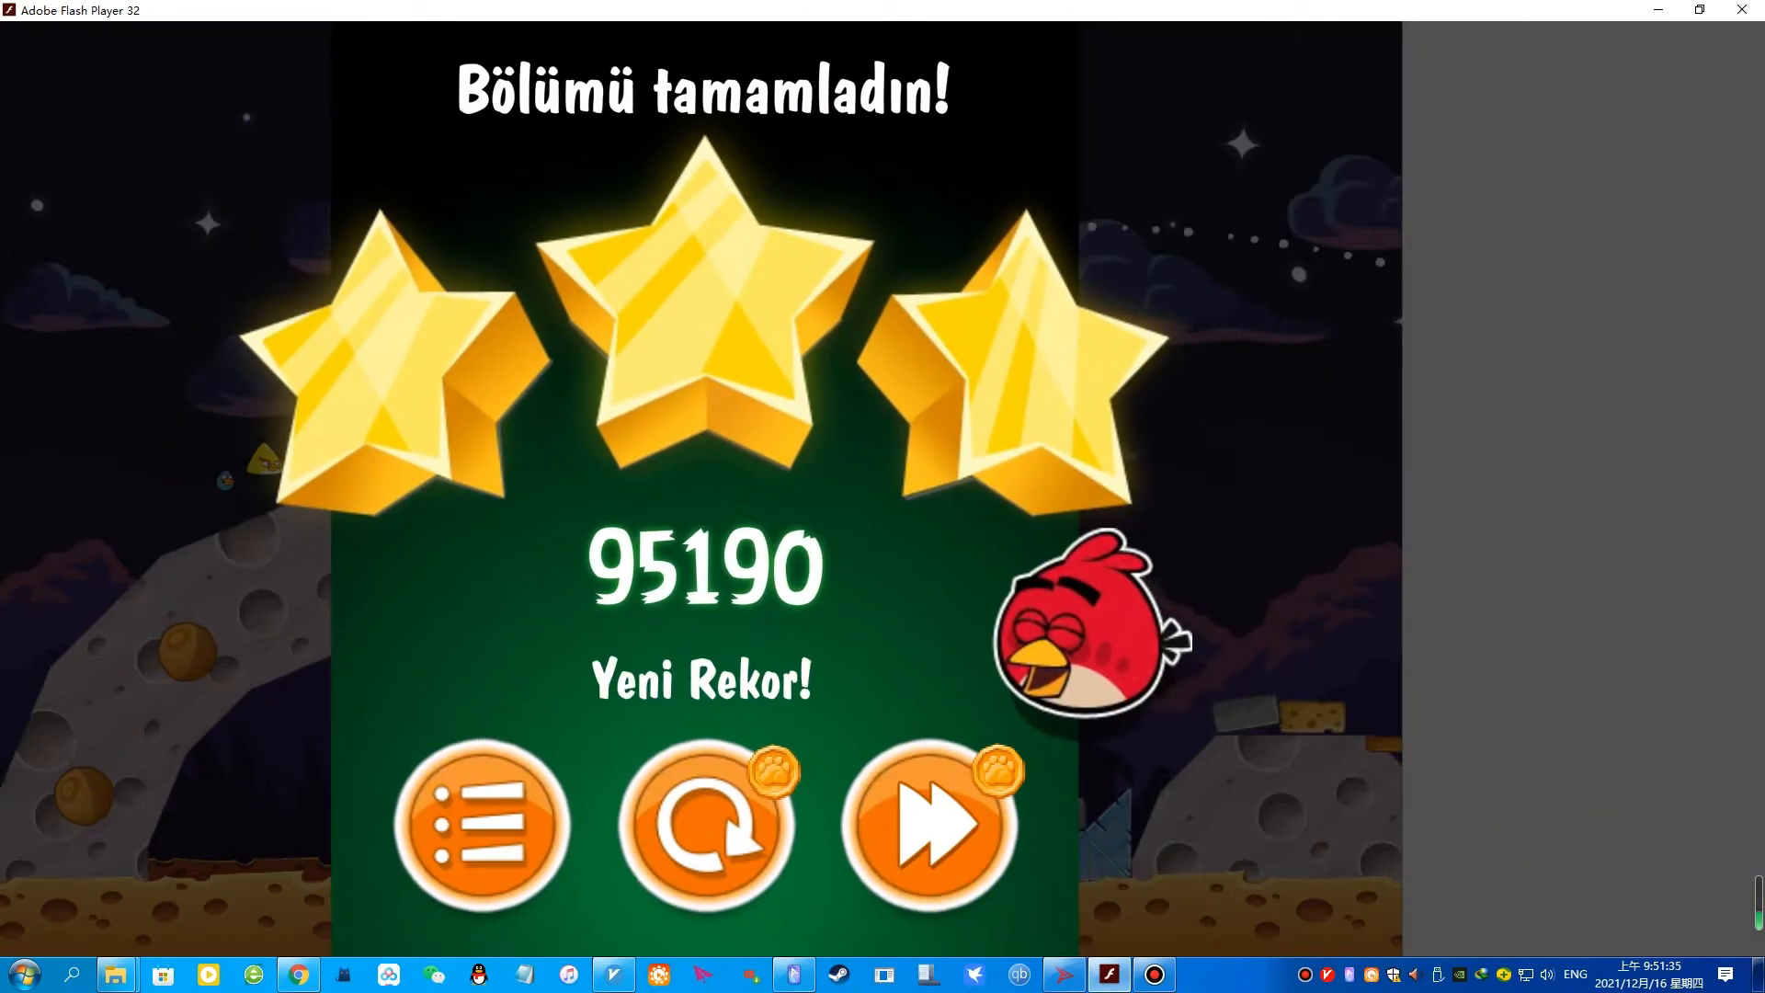
Leave the level 3 results and bring level 4 to three stars on the level list
left_click(482, 825)
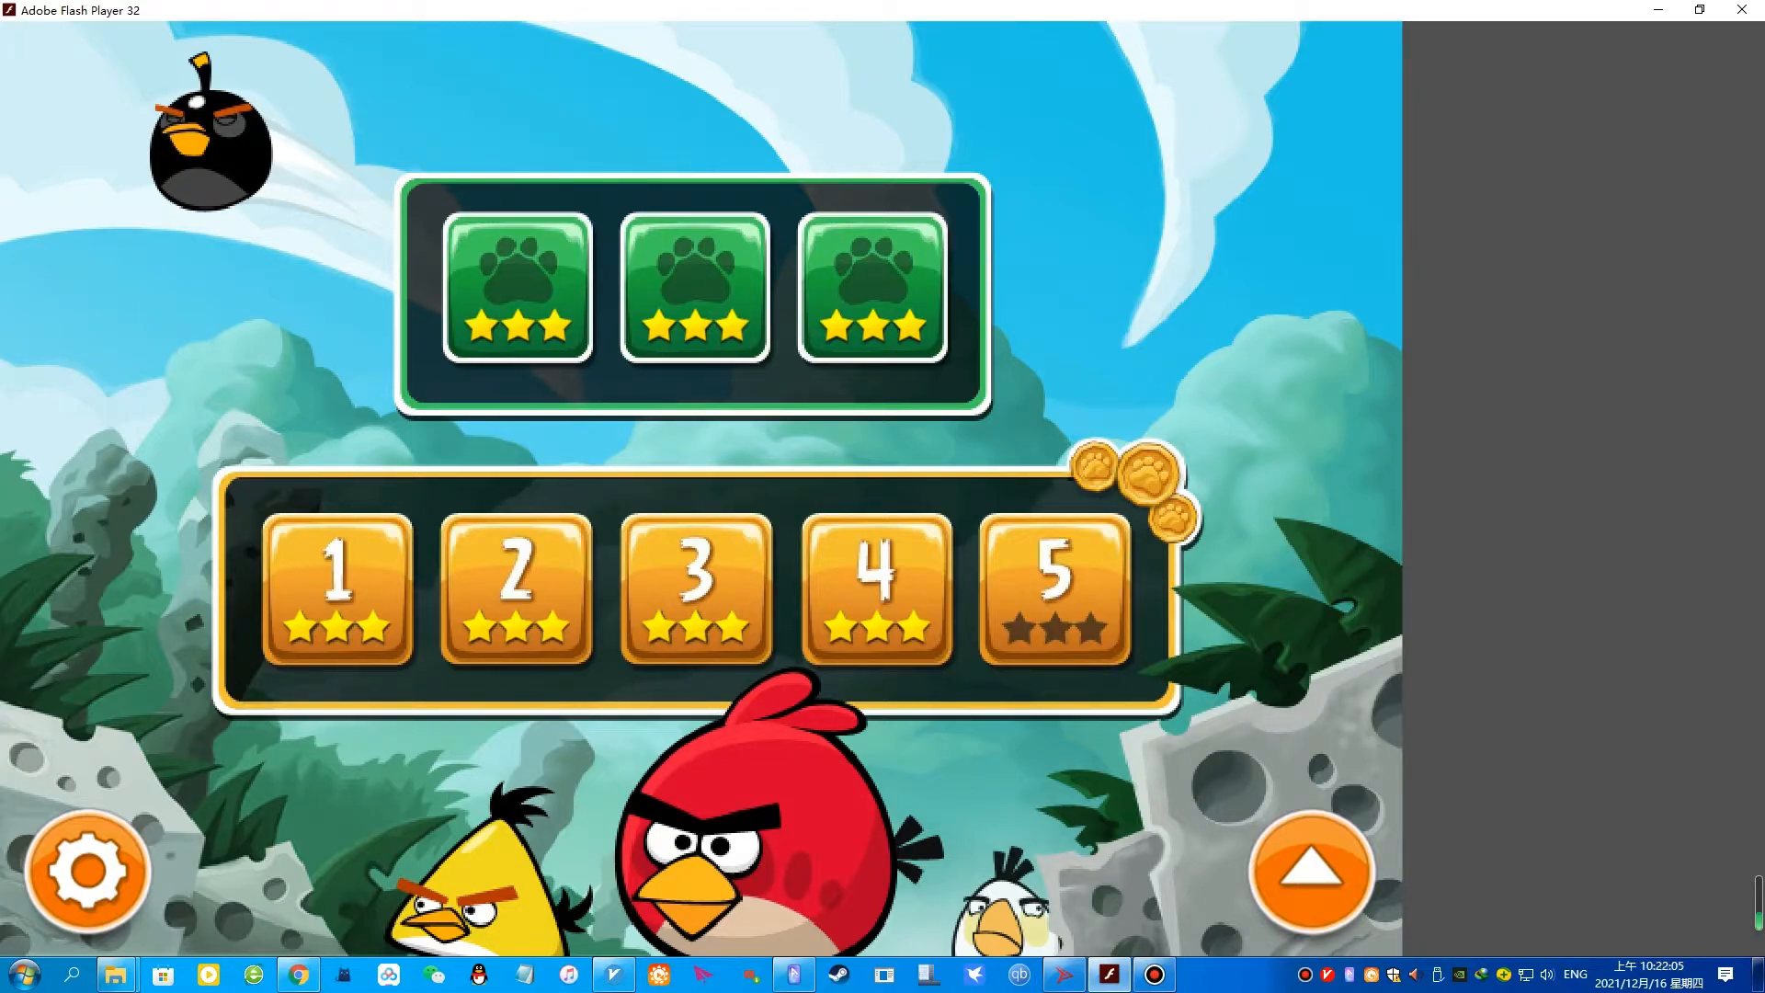
Start level 5 from the list and clear it with three stars and a 109650 record
left_click(1050, 591)
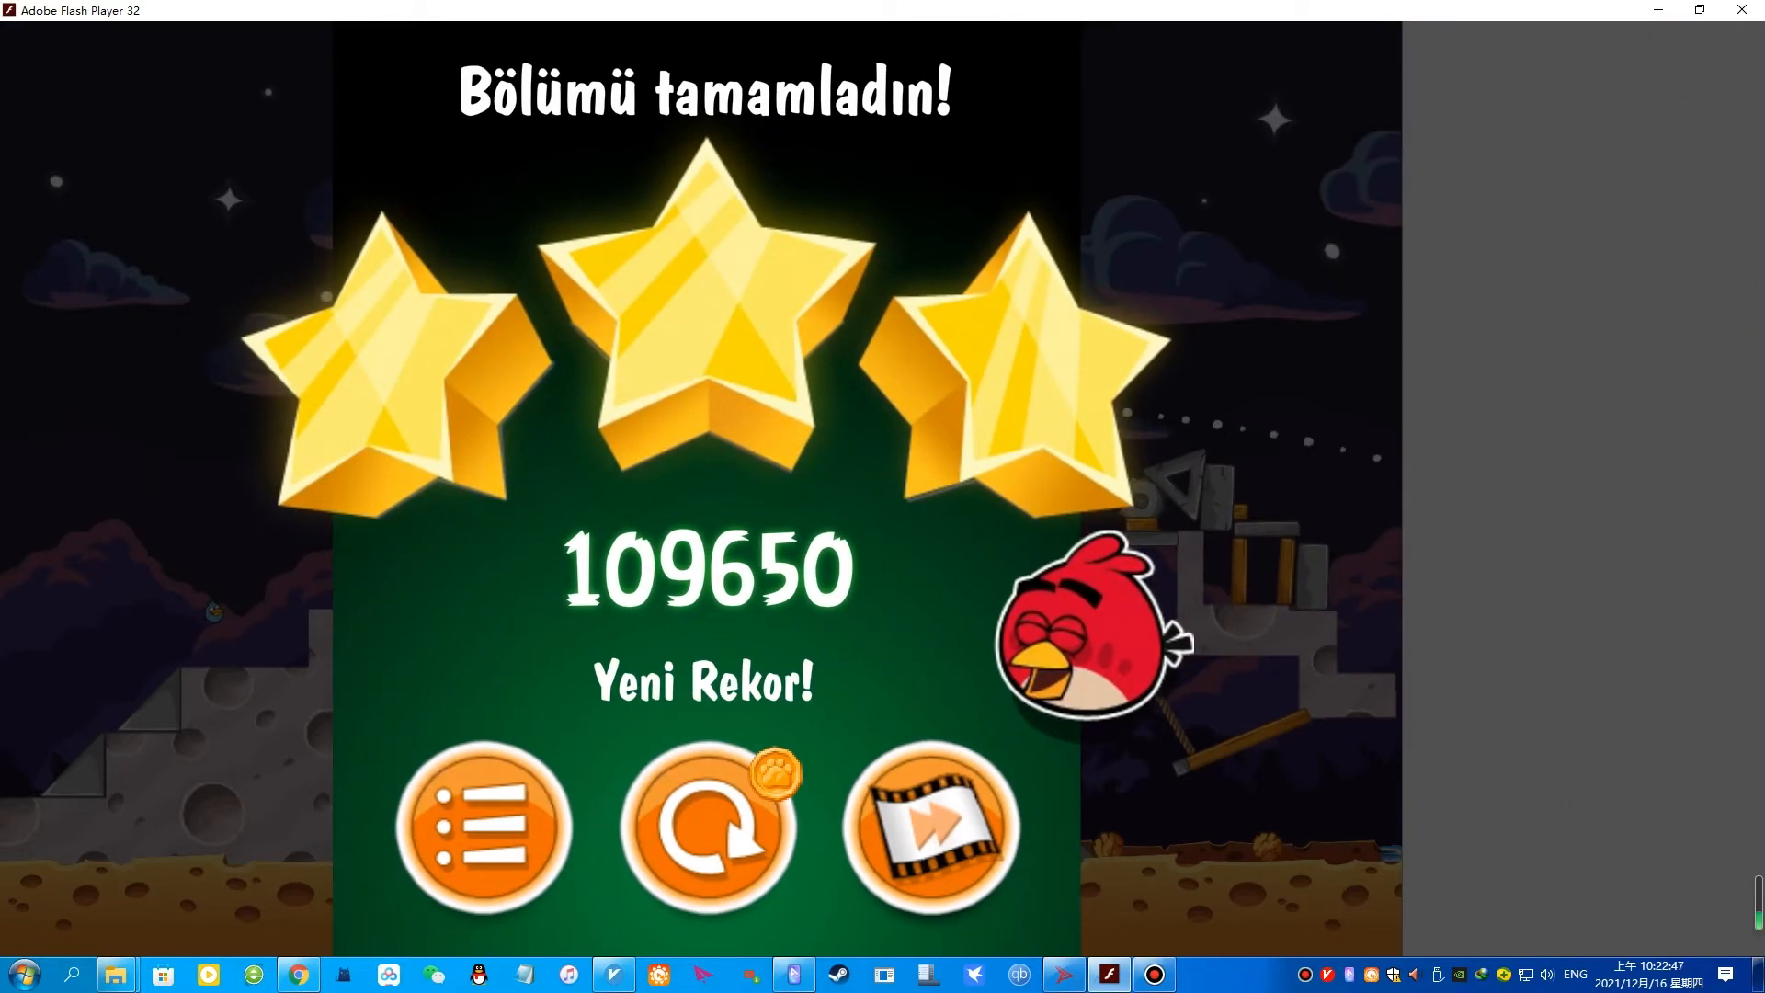
Start the episode-end cutscene and skip ahead to its final scene of pigs in the jungle
left_click(927, 832)
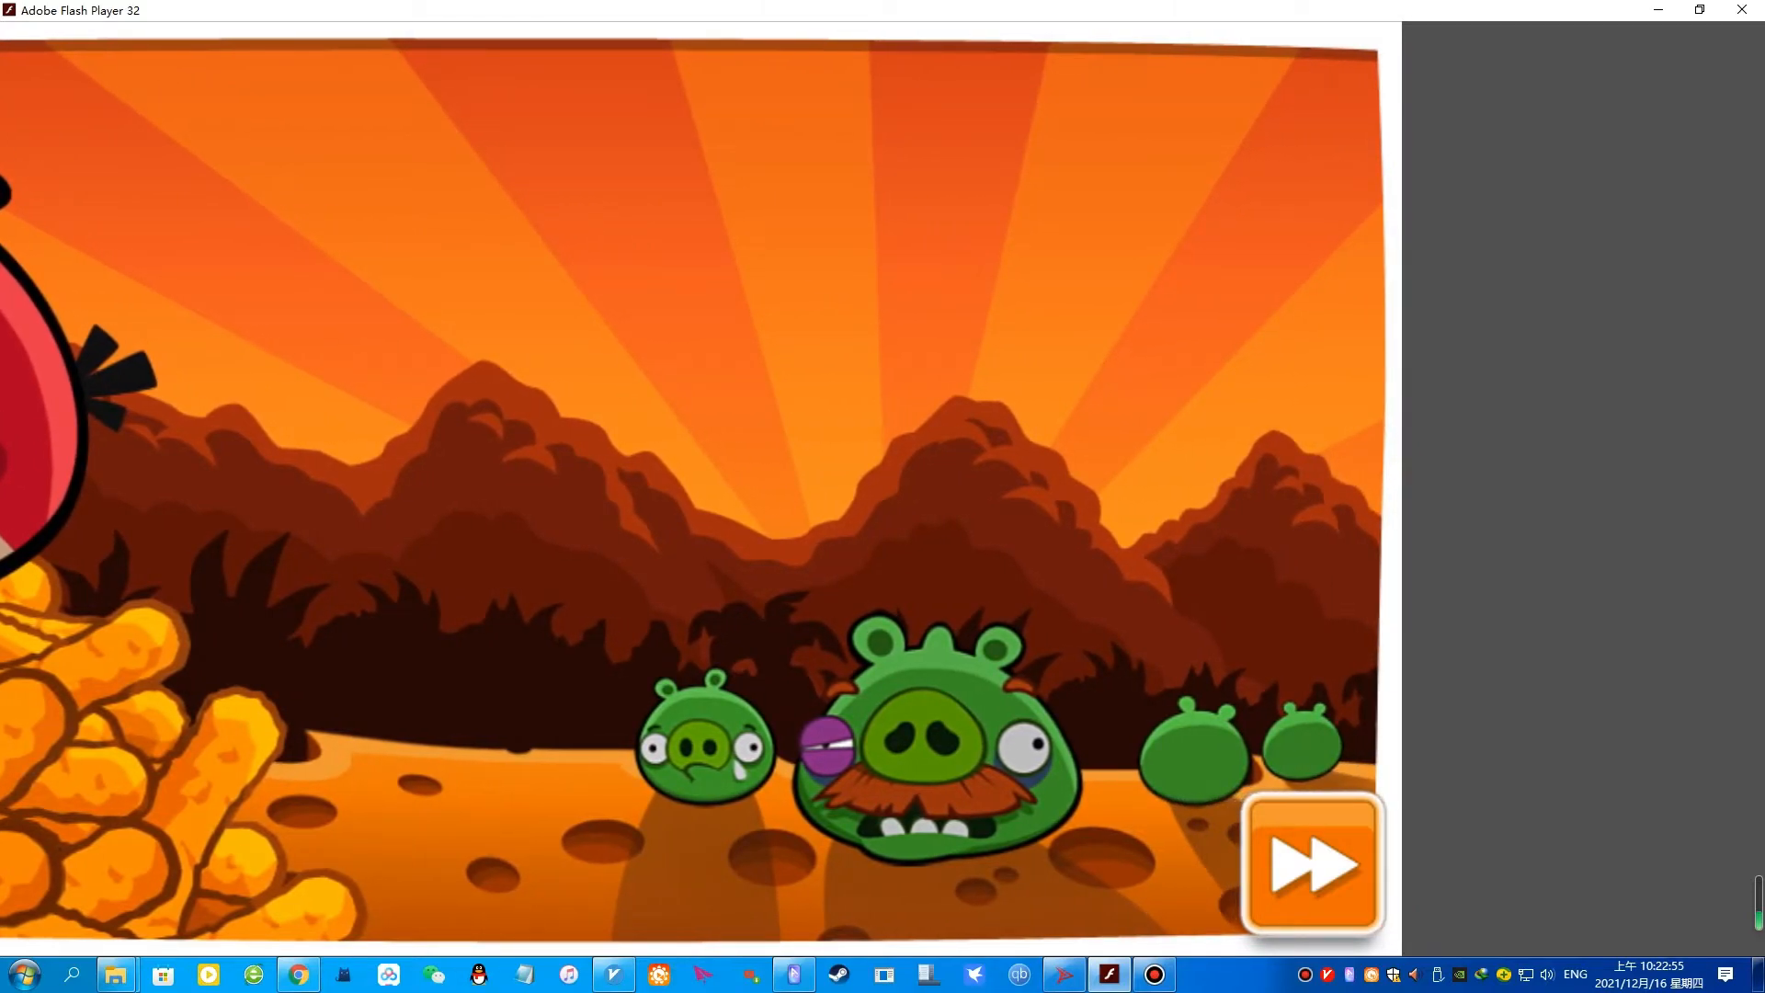
left_click(1309, 863)
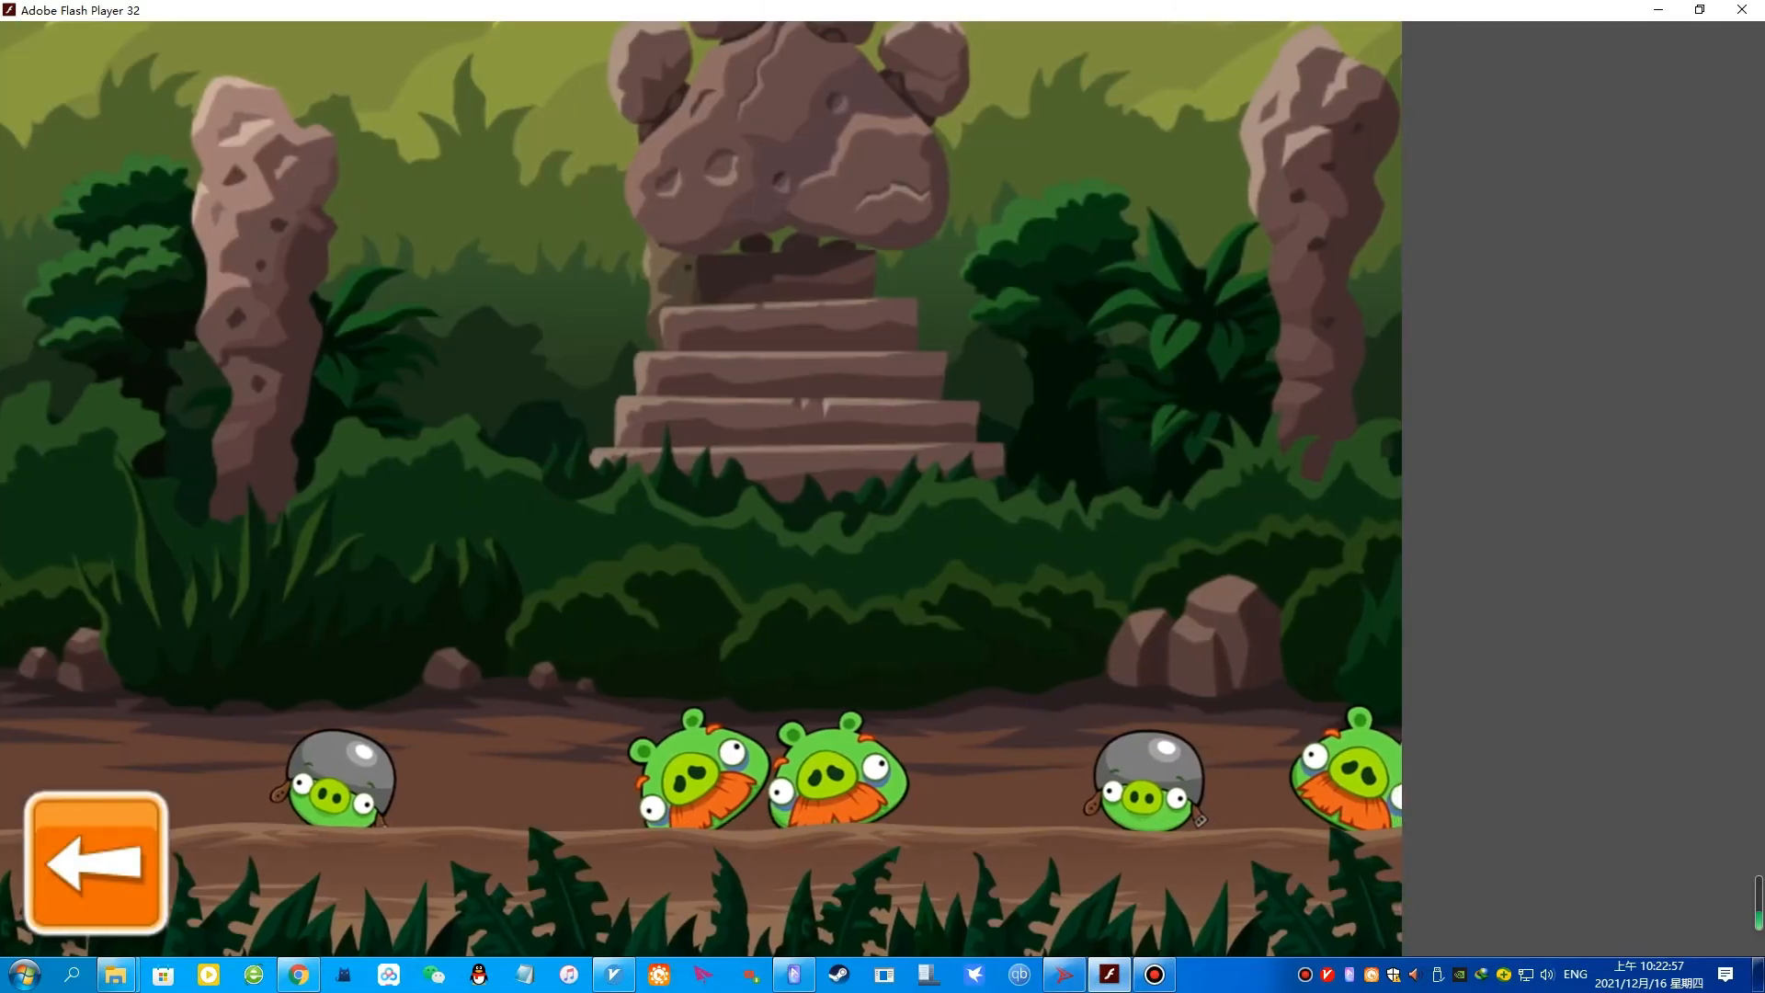